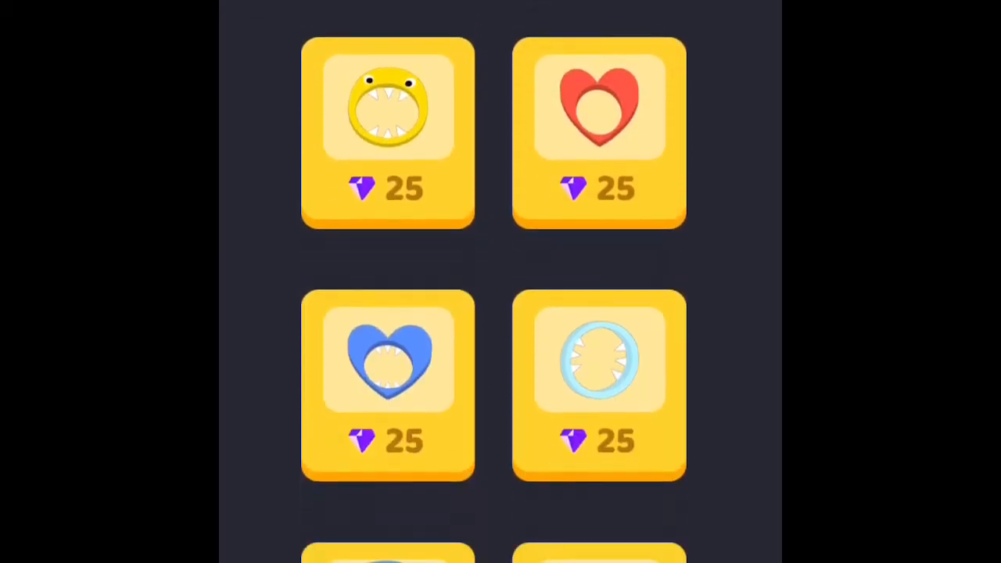
pyautogui.scroll(-3)
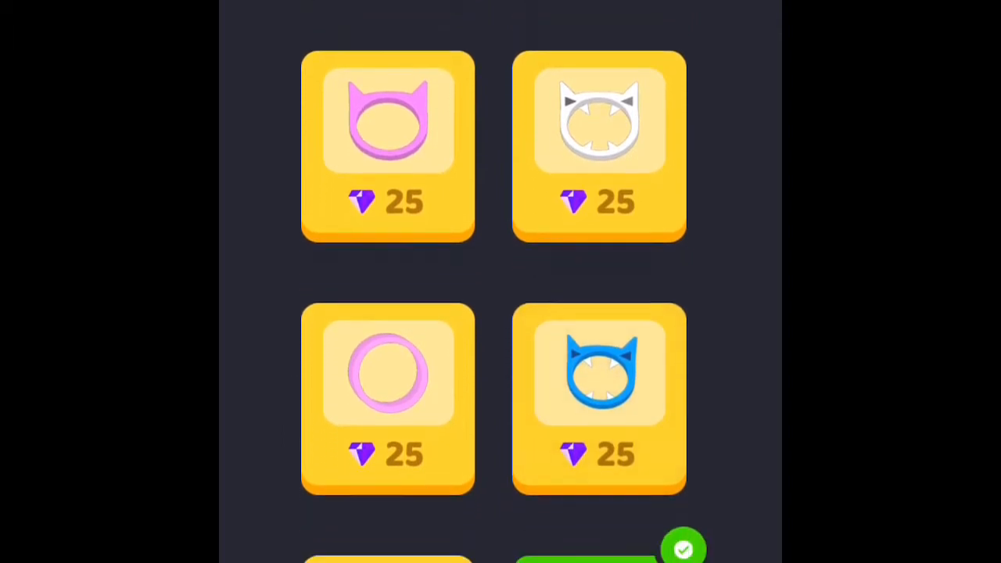
pyautogui.scroll(-3)
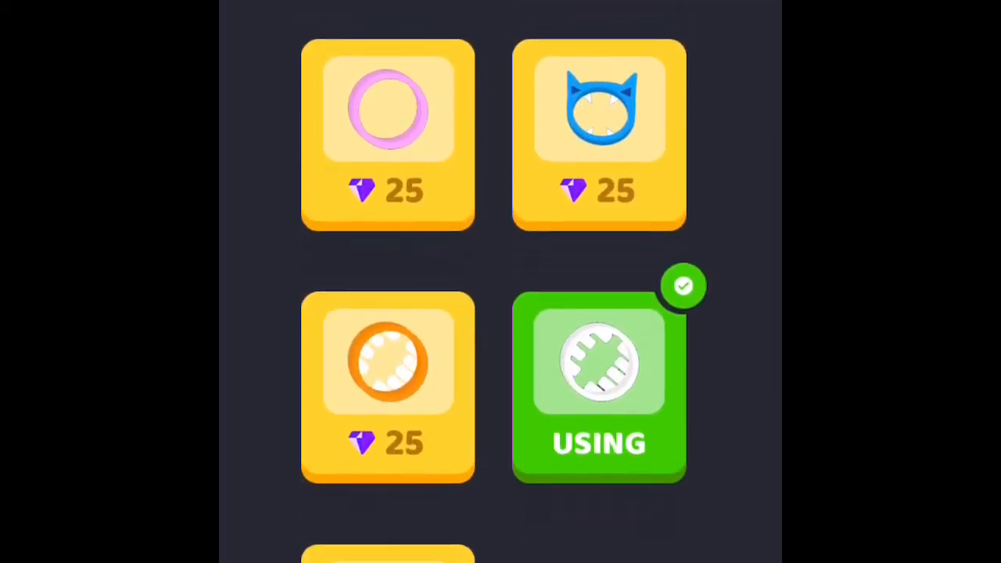
pyautogui.scroll(-3)
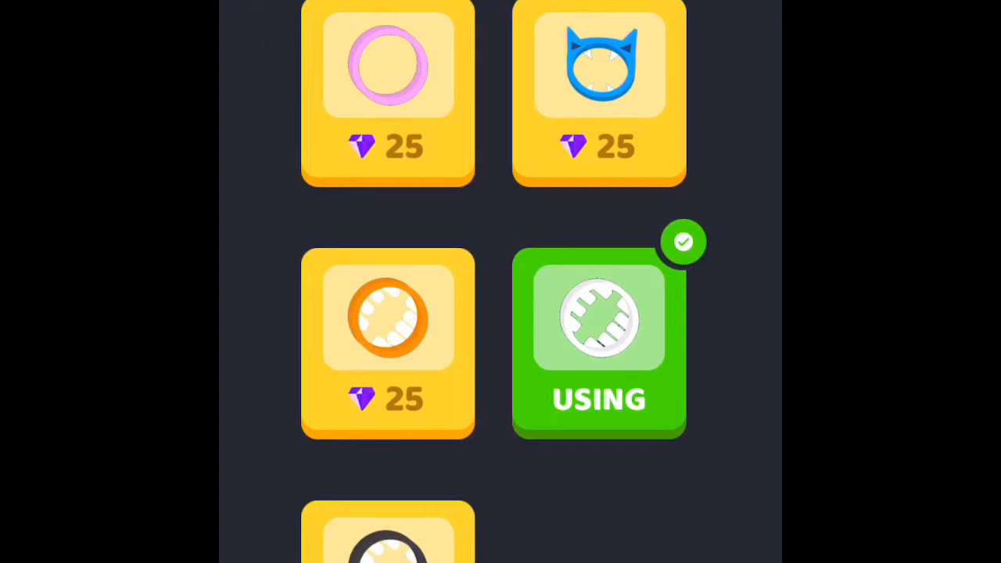